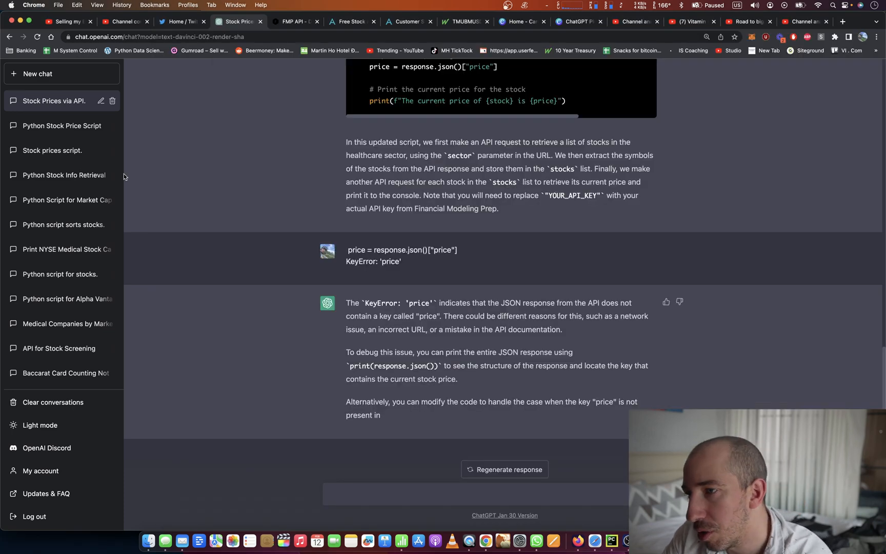
pyautogui.moveTo(396, 324)
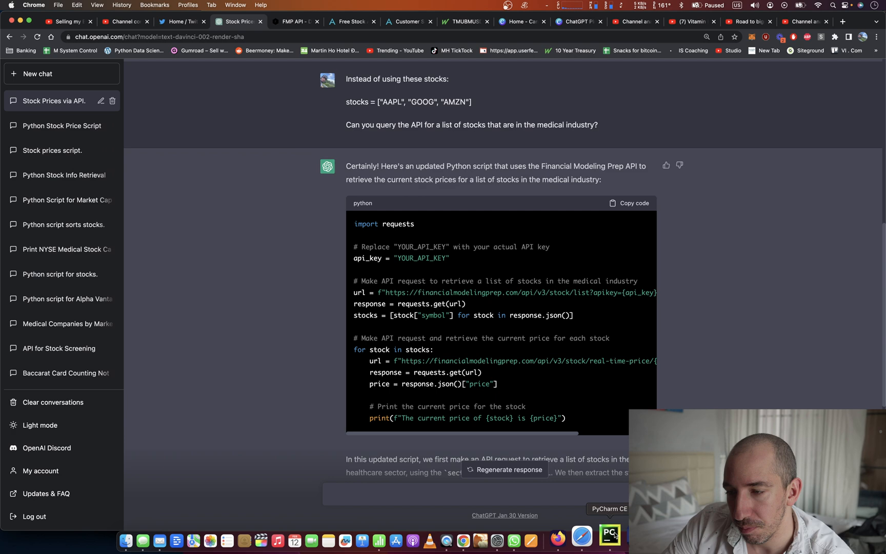
# - Return to the script in the editor and quote the 'for stock in stocks' loop header from the reply
pyautogui.click(612, 541)
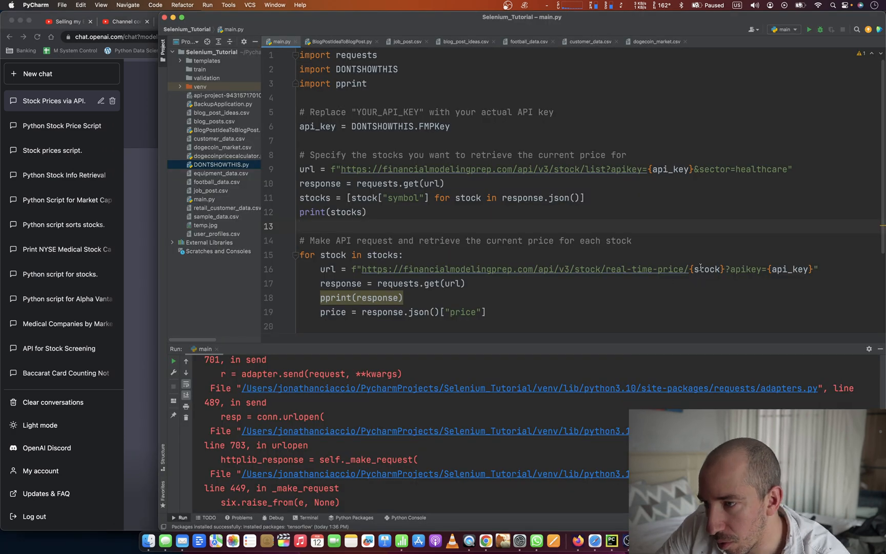
pyautogui.doubleClick(706, 269)
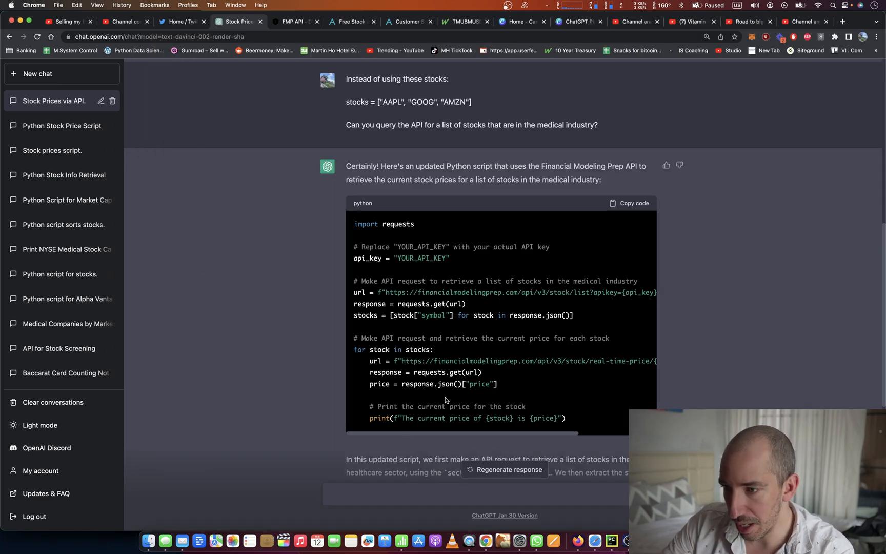
pyautogui.scroll(-3)
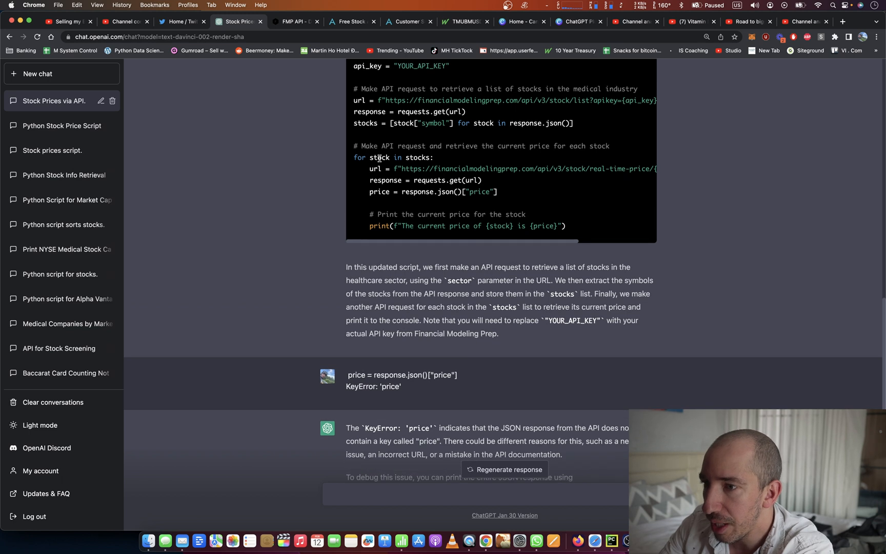
pyautogui.doubleClick(395, 157)
pyautogui.write('In the ')
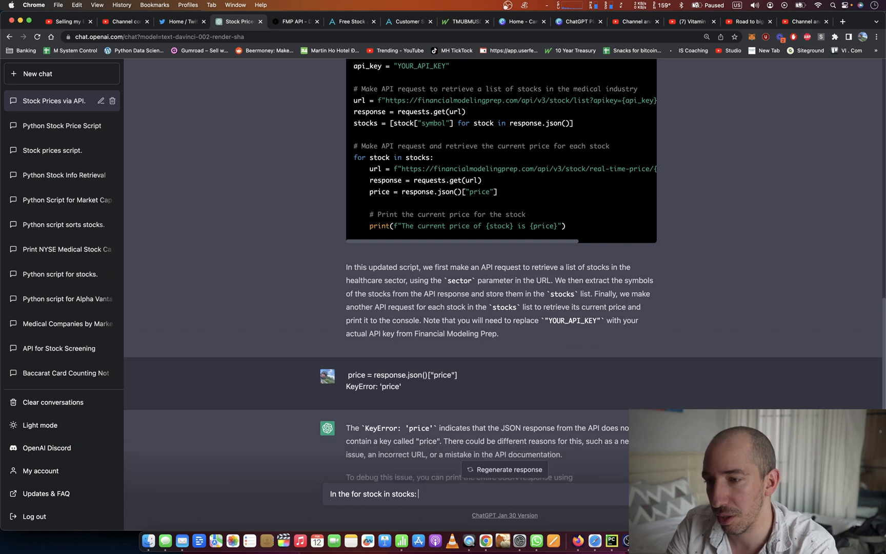
# - Ask ChatGPT to add error handling to the for loop and select the revised script it returns
pyautogui.write('for loop.')
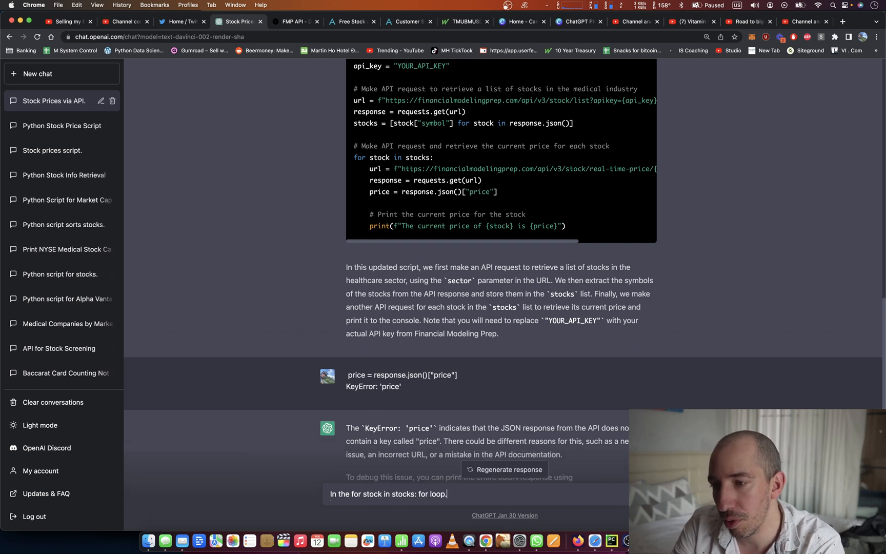
pyautogui.write('add')
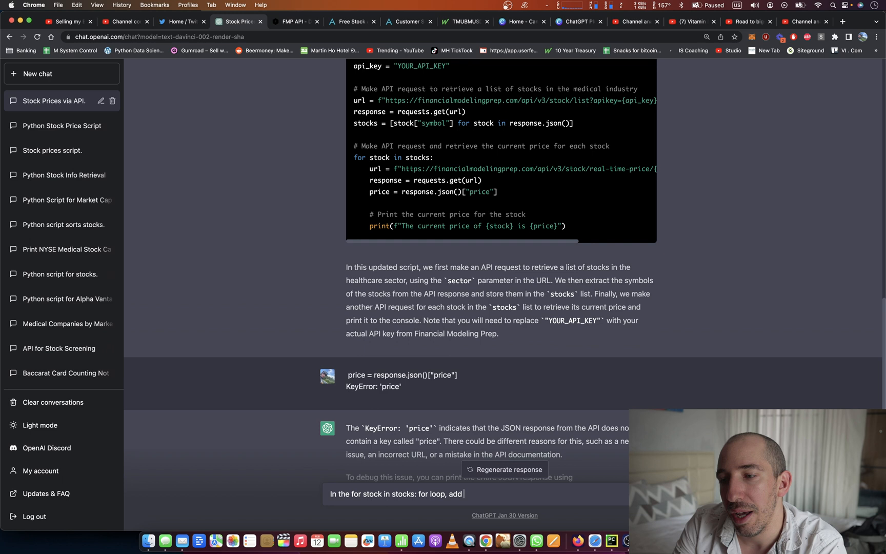
pyautogui.write('some error andling in')
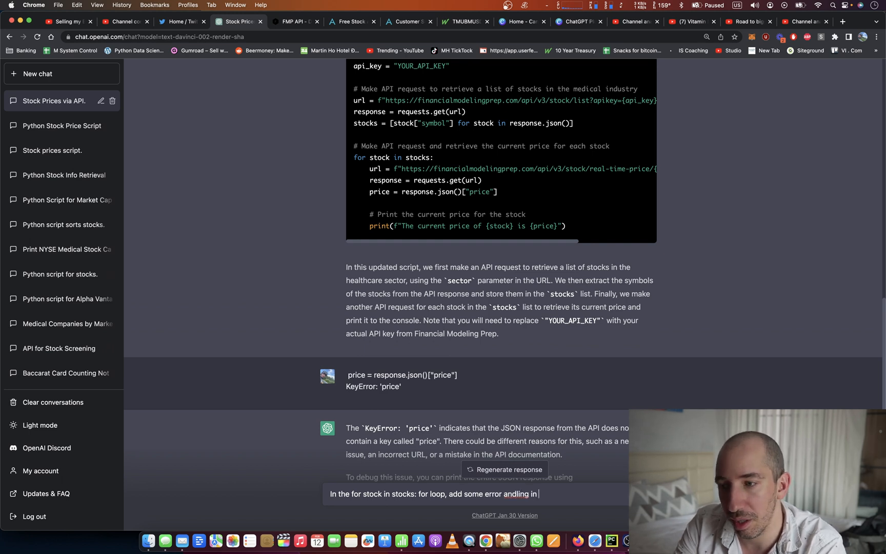
pyautogui.write('case the reps')
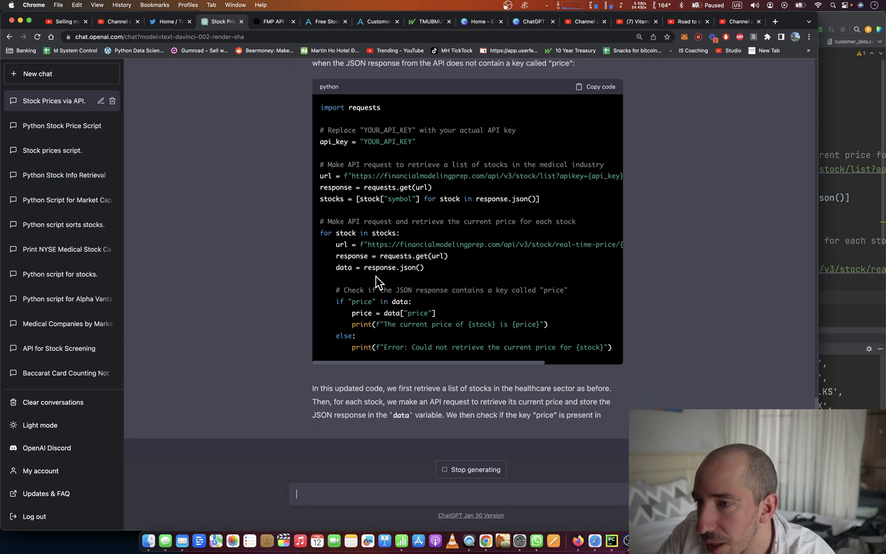
pyautogui.scroll(-3)
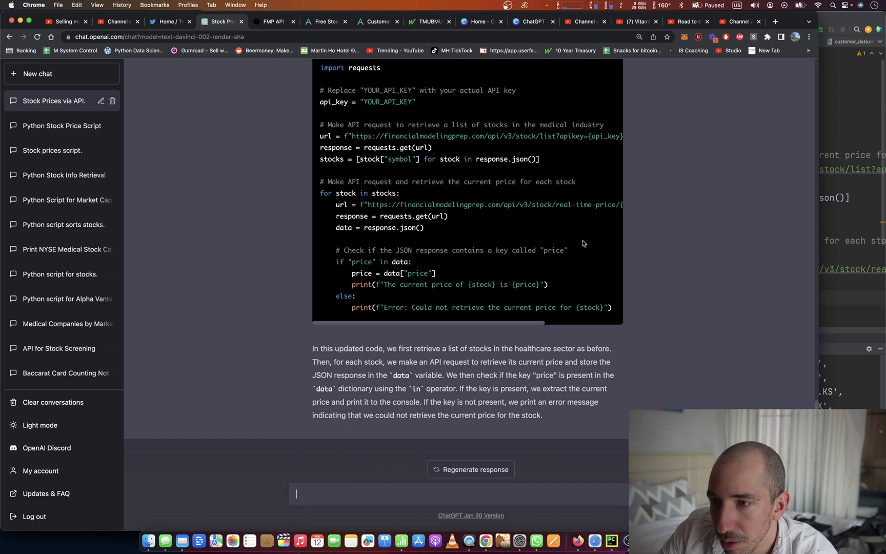
pyautogui.moveTo(427, 204)
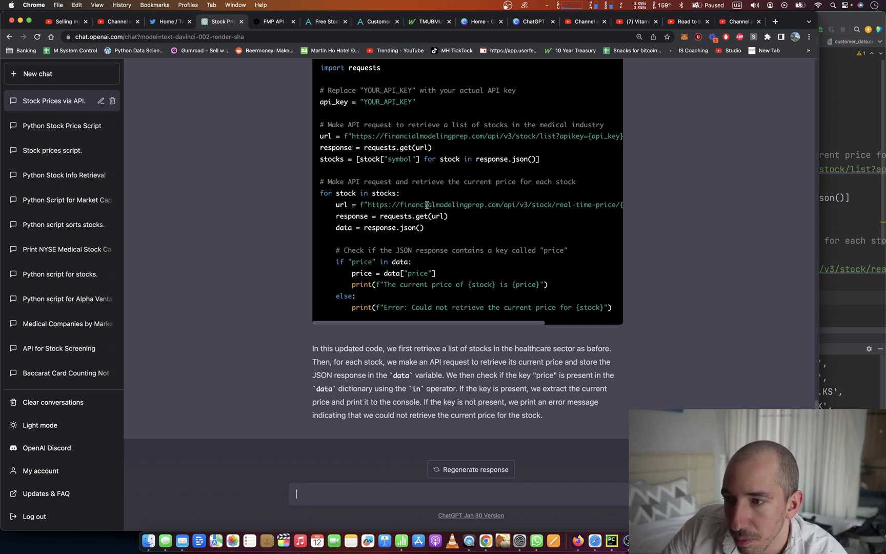
pyautogui.moveTo(356, 269)
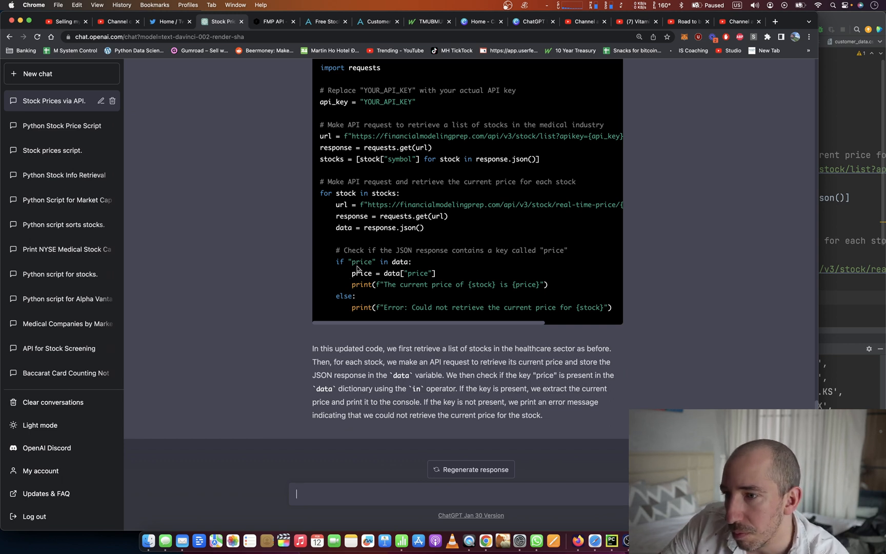
pyautogui.moveTo(616, 312)
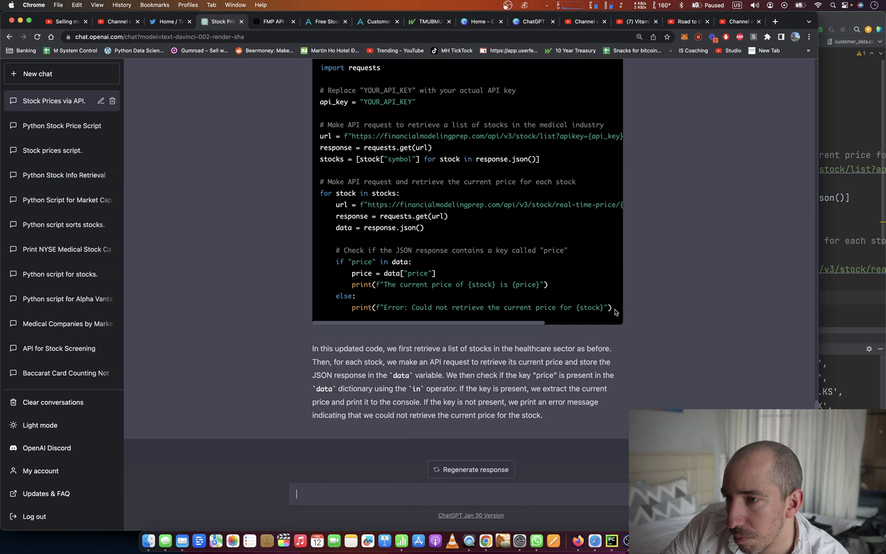
pyautogui.moveTo(318, 193); pyautogui.dragTo(612, 308)
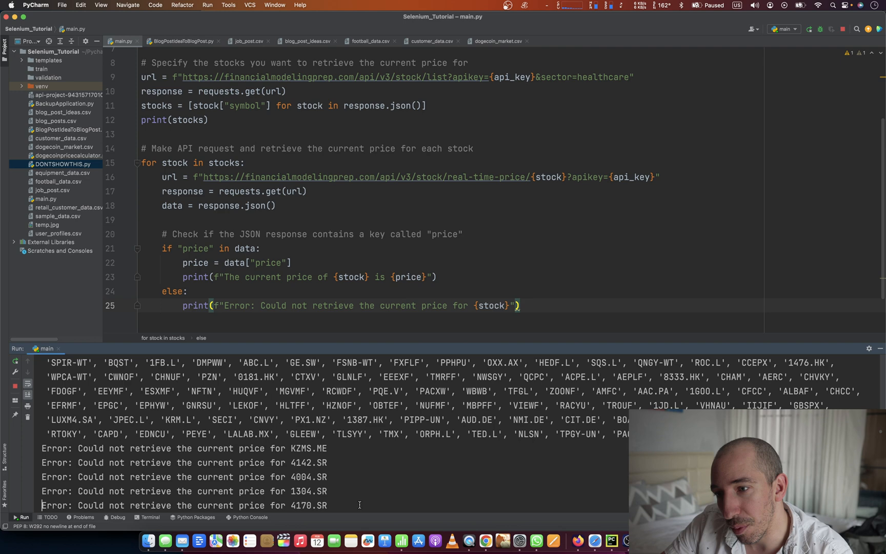
# - Scroll through the console output listing 'Could not retrieve the current price' errors for foreign tickers
pyautogui.scroll(-3)
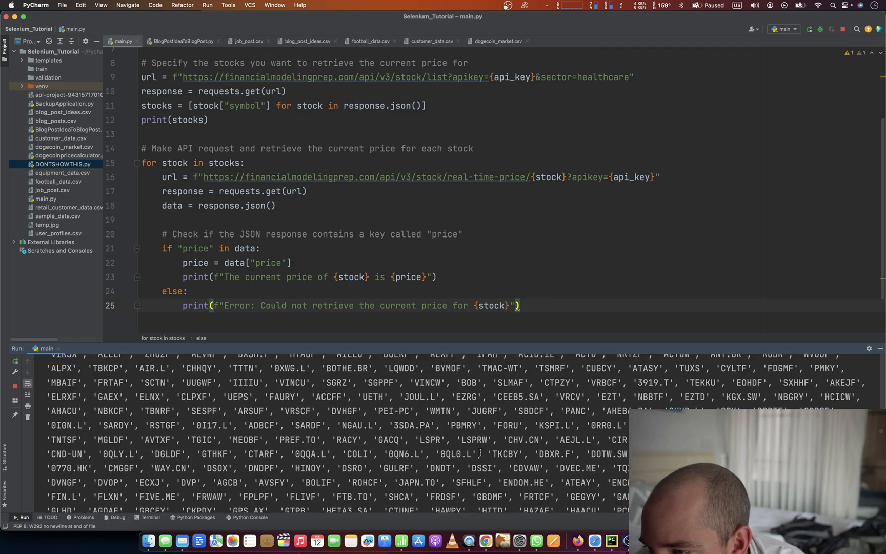
pyautogui.scroll(-3)
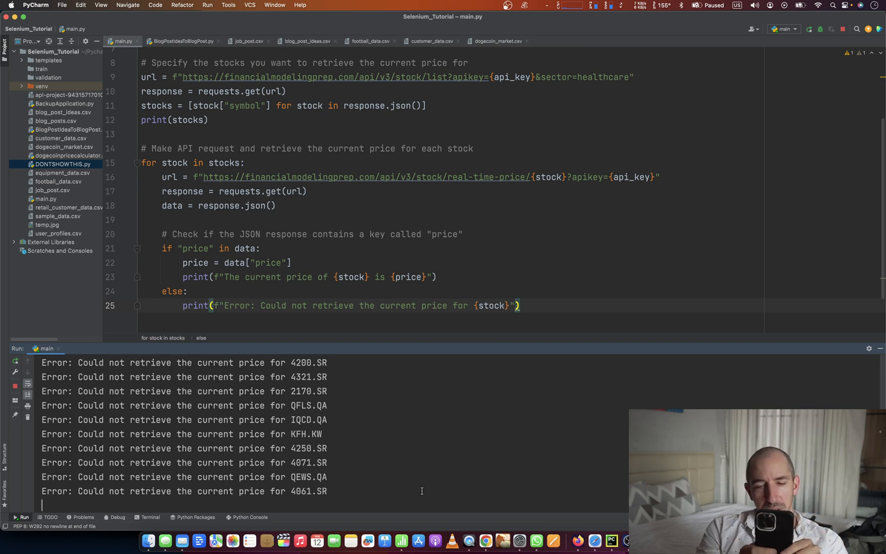
pyautogui.scroll(-3)
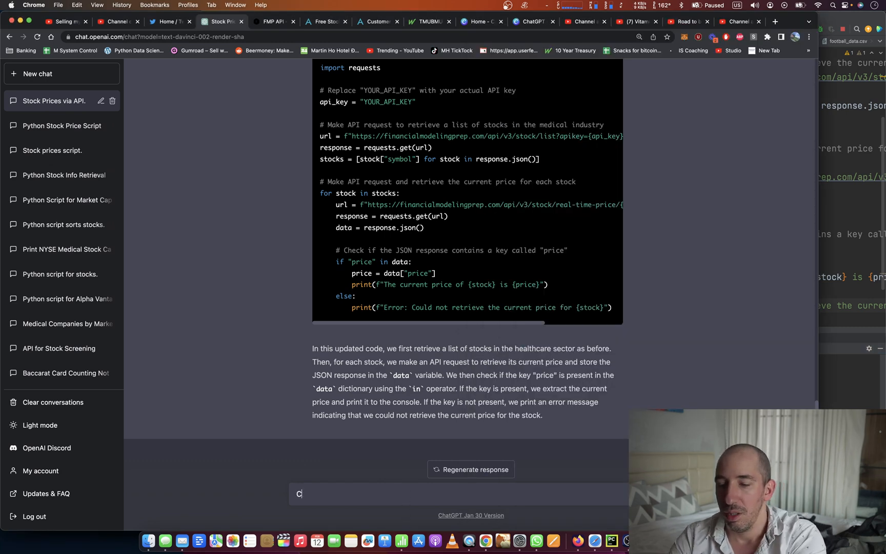
# - Ask ChatGPT to update the script to only look at NYSE-listed stocks and review the returned code
pyautogui.write('Can you update the scr')
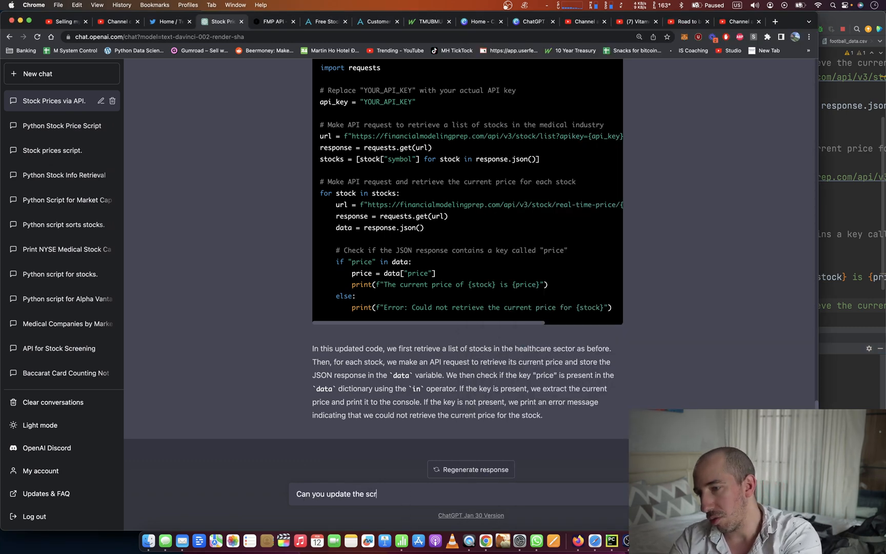
pyautogui.write('ipt so that w')
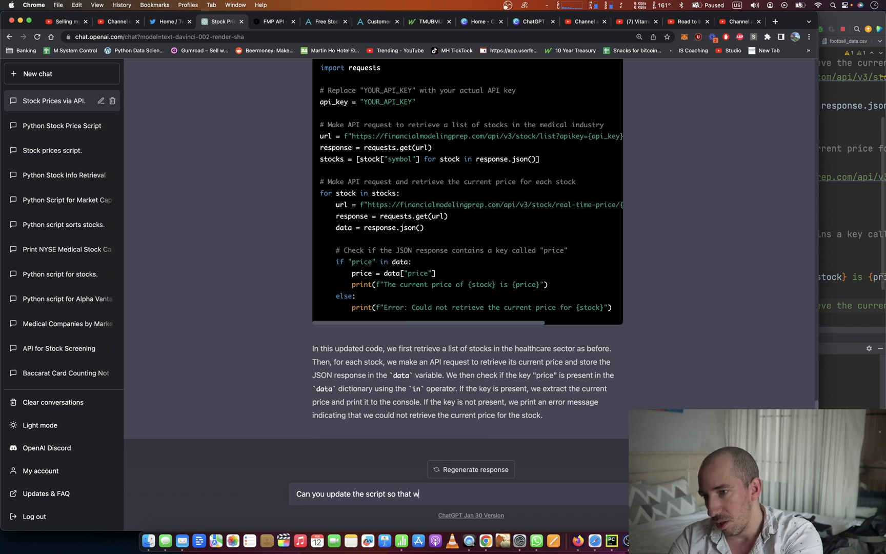
pyautogui.write('e only look at stock')
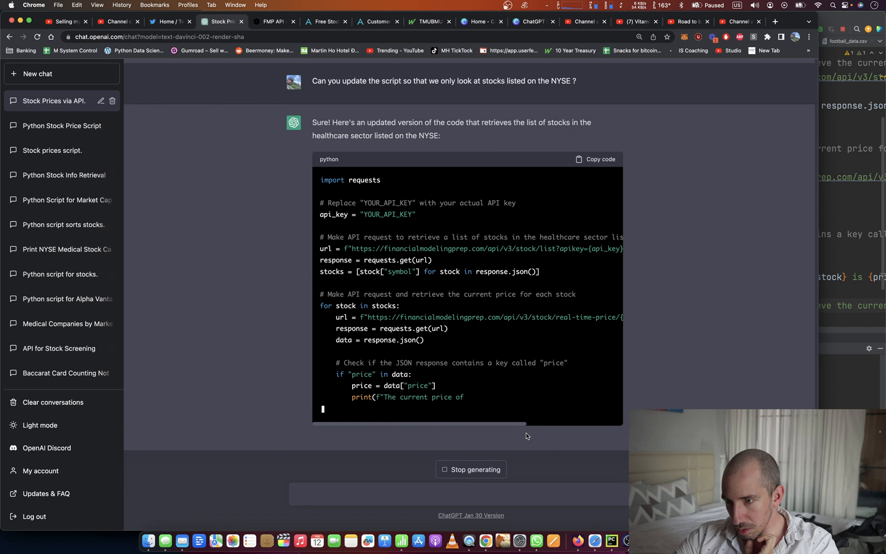
pyautogui.scroll(-3)
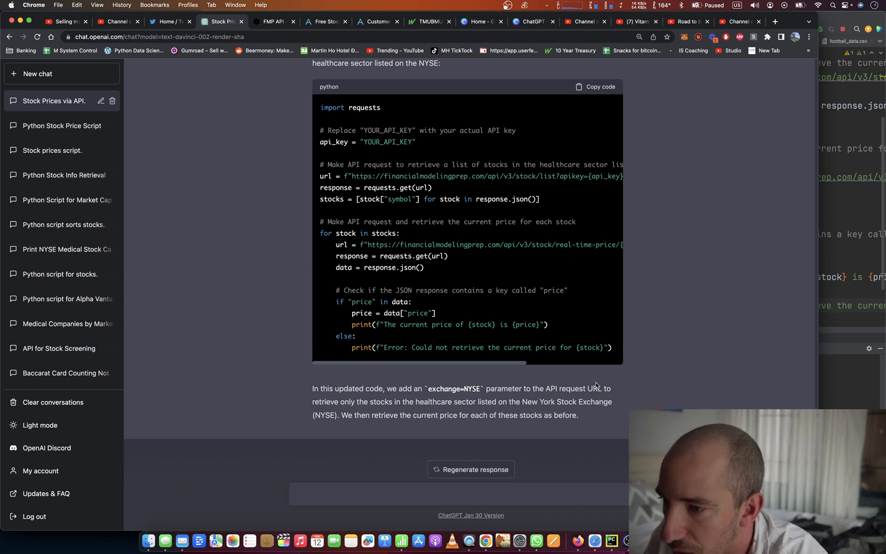
pyautogui.hscroll(3)
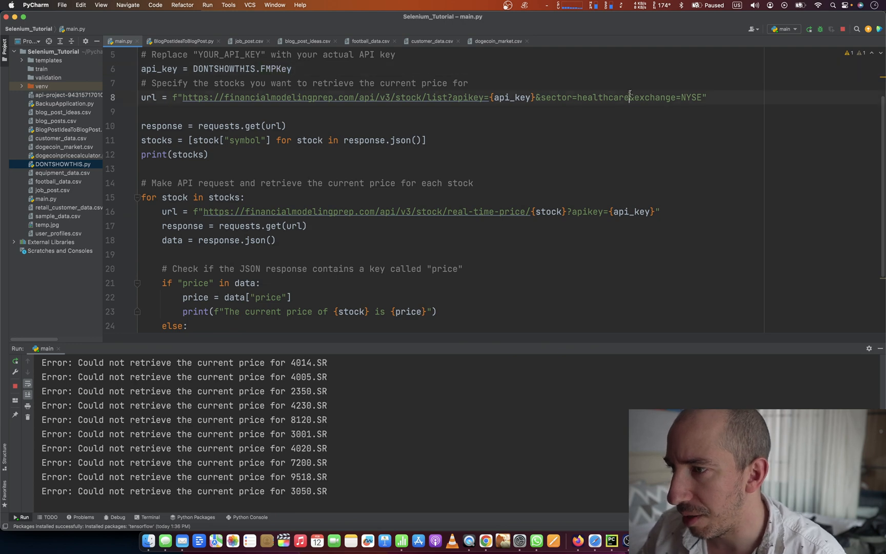
# - Stop and rerun the NYSE script, then scroll through the printed tickers and price-retrieval errors
pyautogui.click(842, 29)
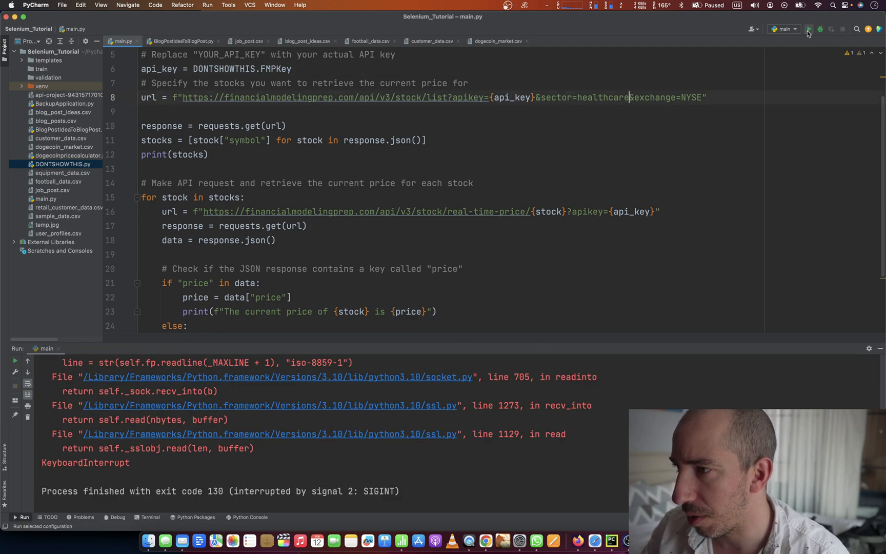
pyautogui.click(810, 29)
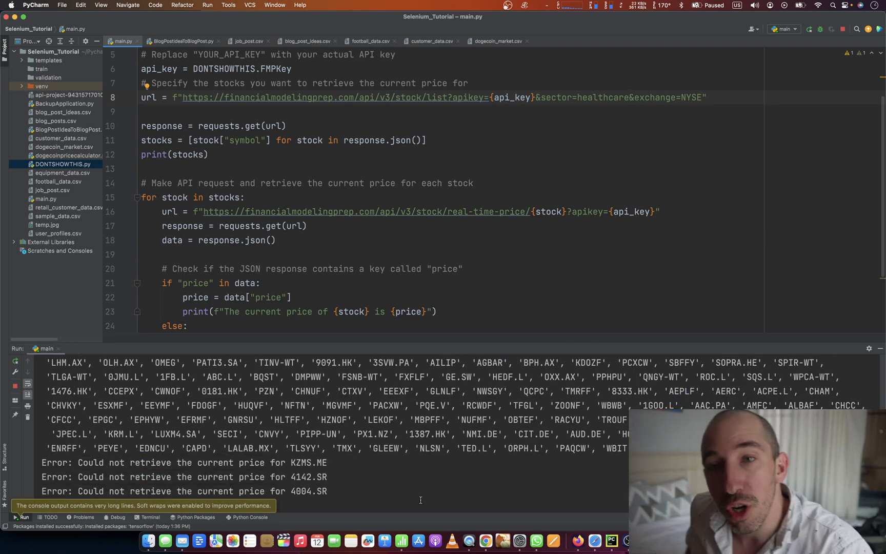
pyautogui.scroll(-3)
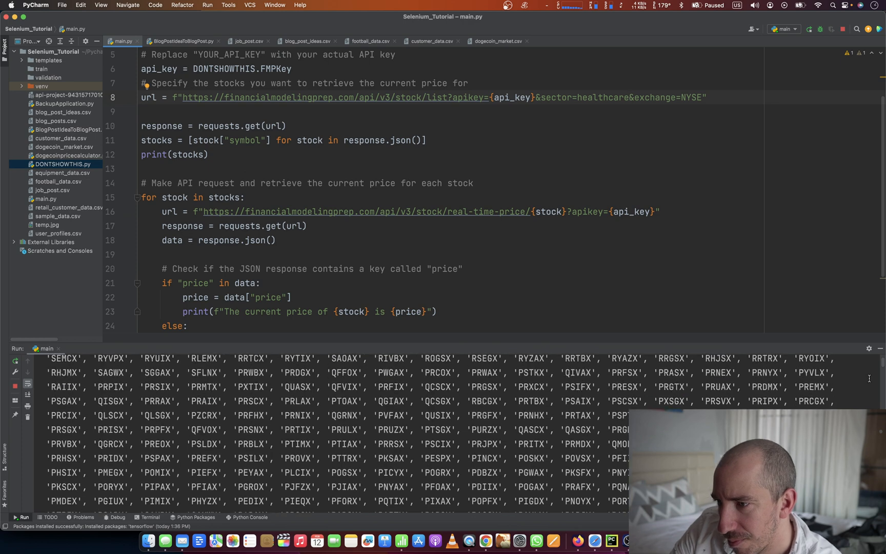
pyautogui.scroll(-3)
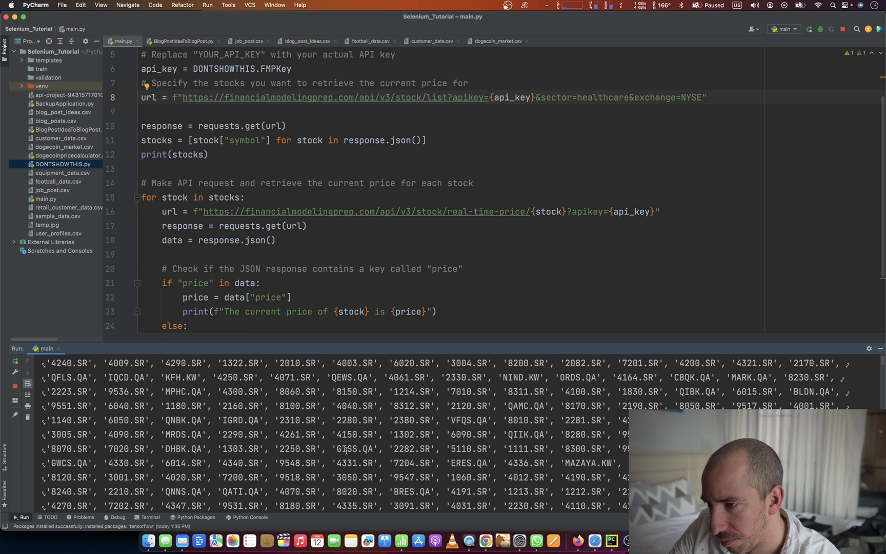
pyautogui.scroll(-3)
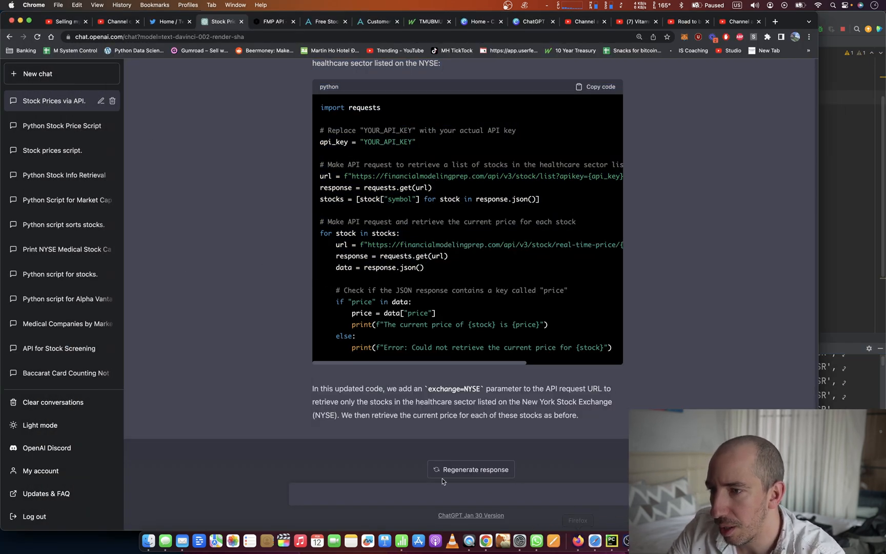
pyautogui.moveTo(339, 489)
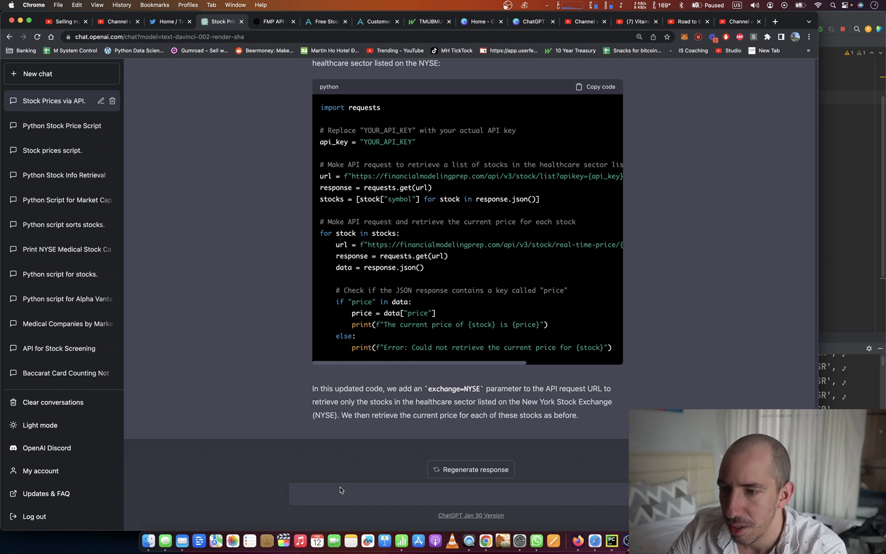
# - Ask ChatGPT to prune stocks containing ".SR" from the stocks list and read the filtered comprehension it returns
pyautogui.write('a')
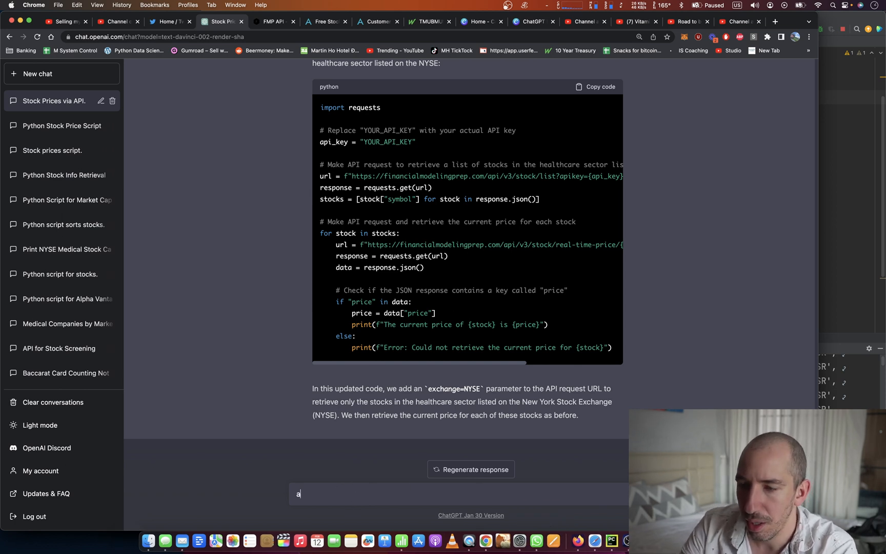
pyautogui.write('Can you pr')
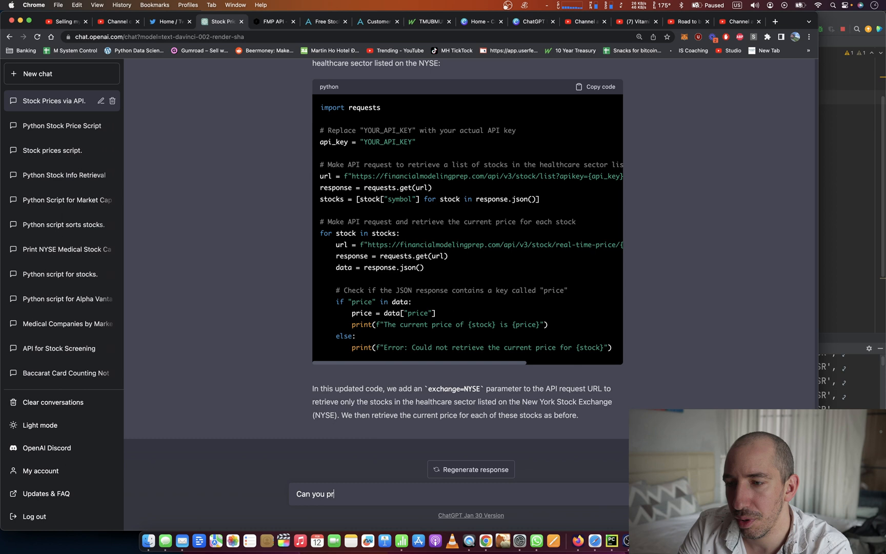
pyautogui.write('une out stocks')
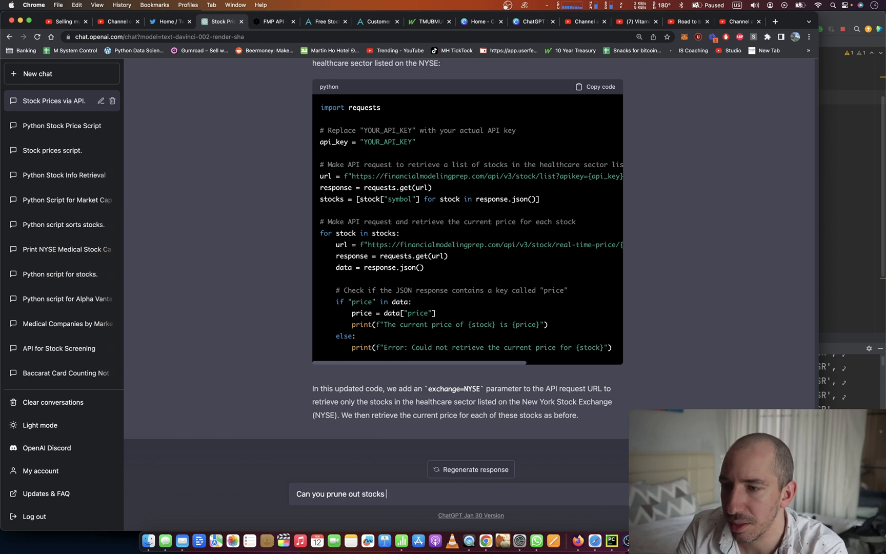
pyautogui.write('that contain t')
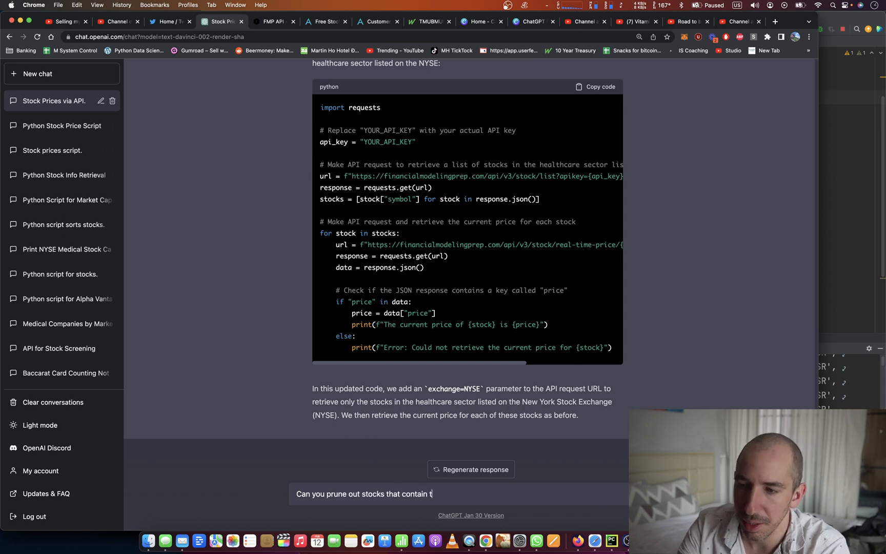
pyautogui.write('he word')
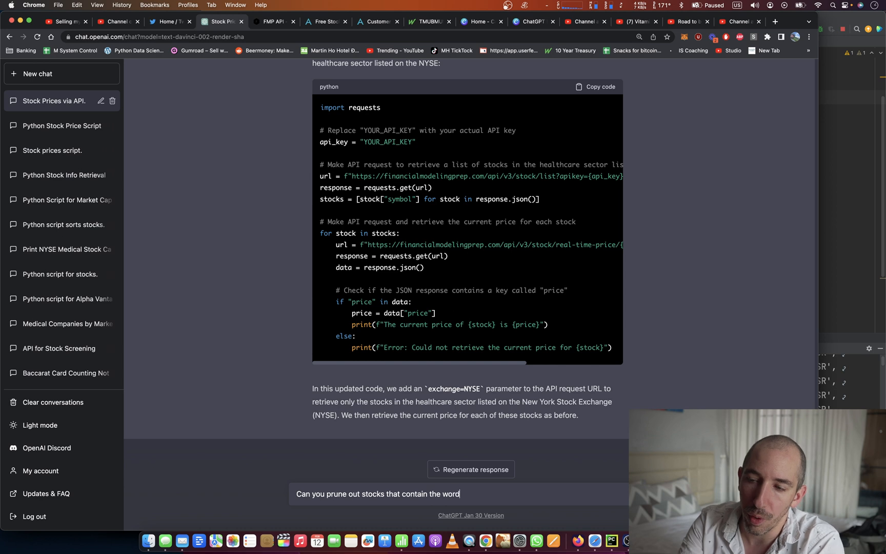
pyautogui.press('Backspace')
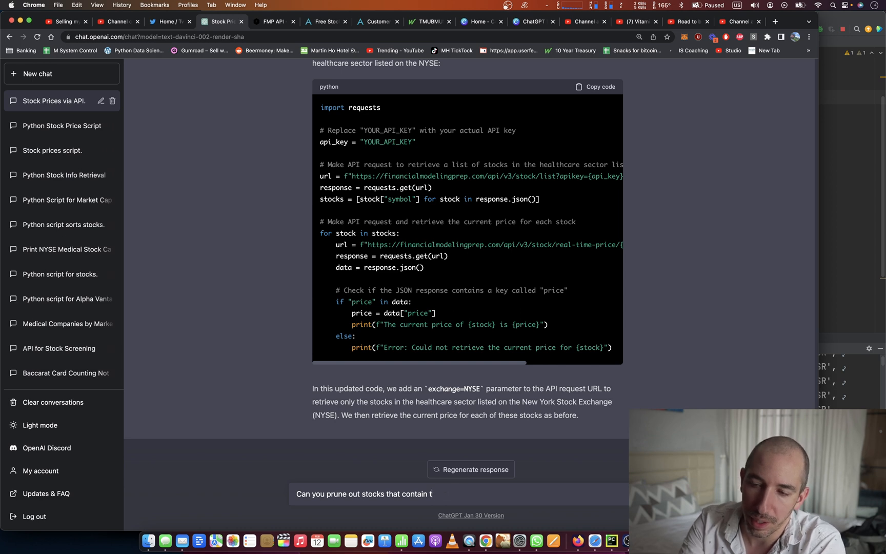
pyautogui.write('".s')
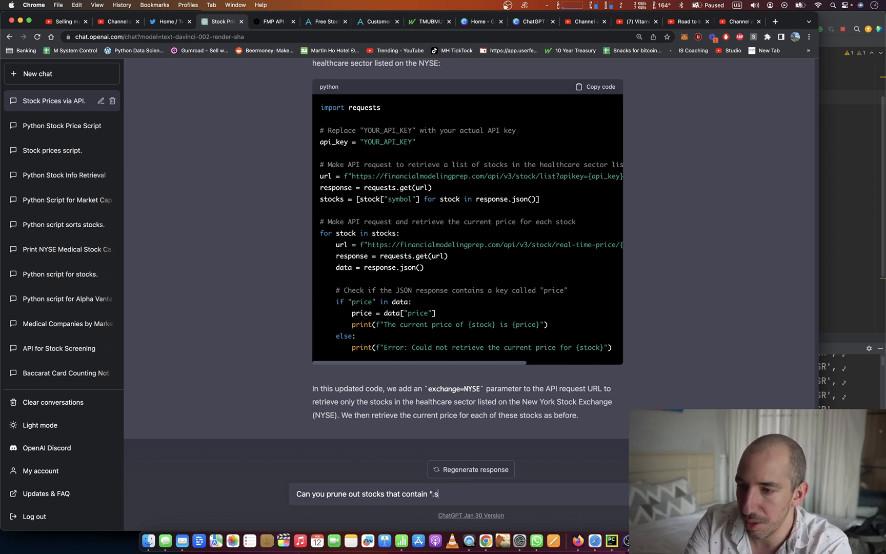
pyautogui.write('SR" fro')
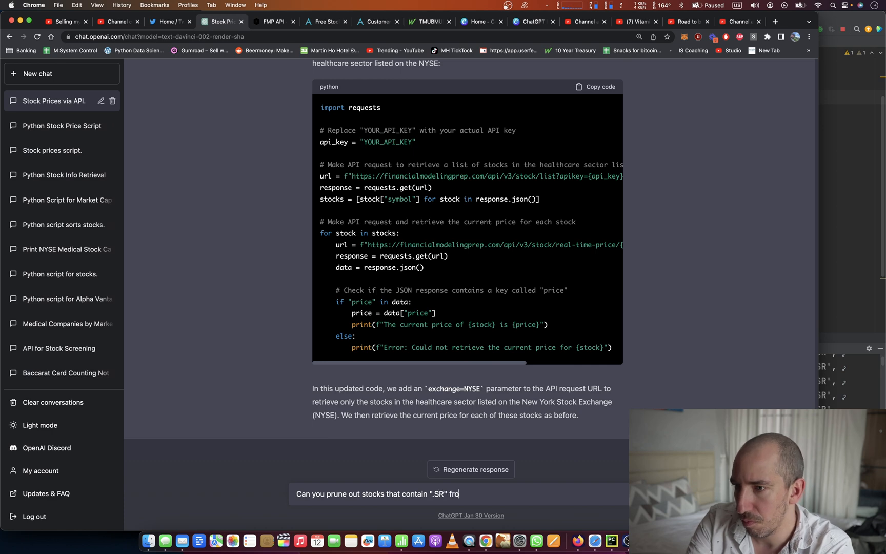
pyautogui.write('m the "stocks" fa')
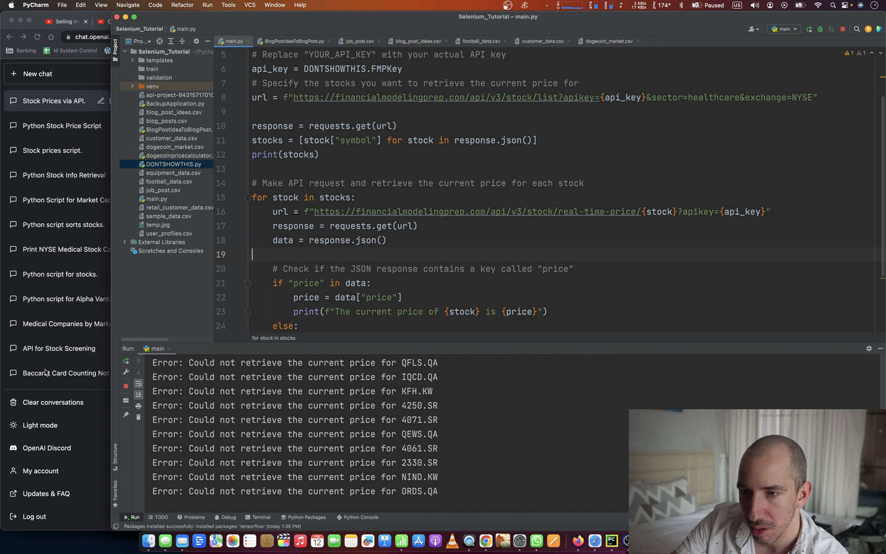
pyautogui.scroll(-3)
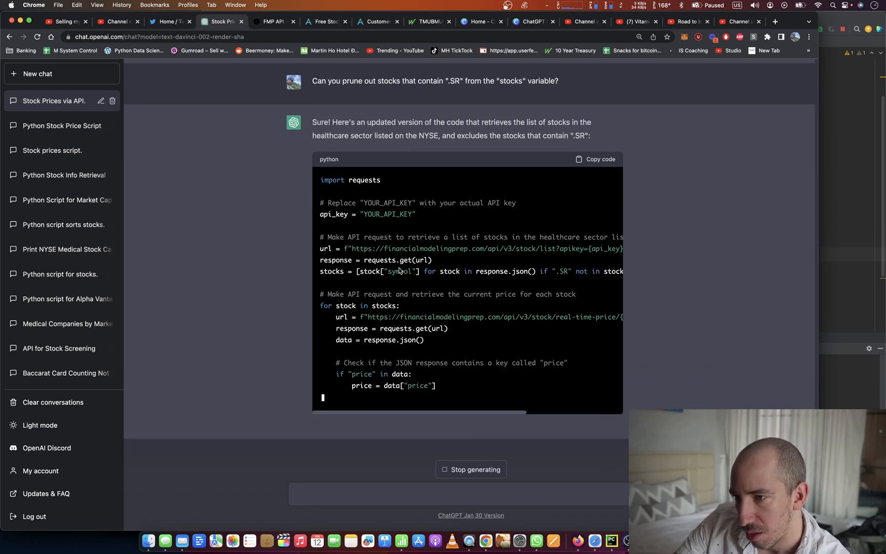
pyautogui.scroll(-3)
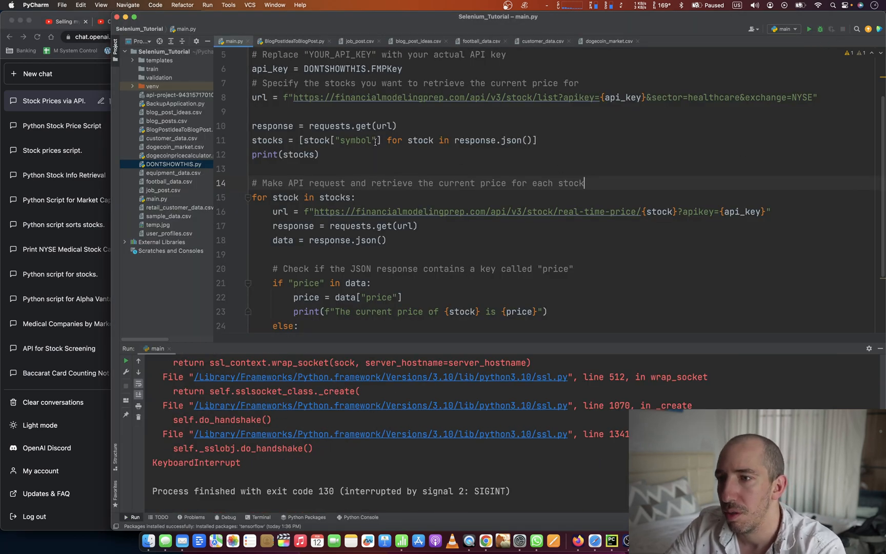
# - Add if ".SR" not in stock["symbol"] to the stocks comprehension on line 11 and run the script
pyautogui.write('if ".SR" not in stock["symbol"]')
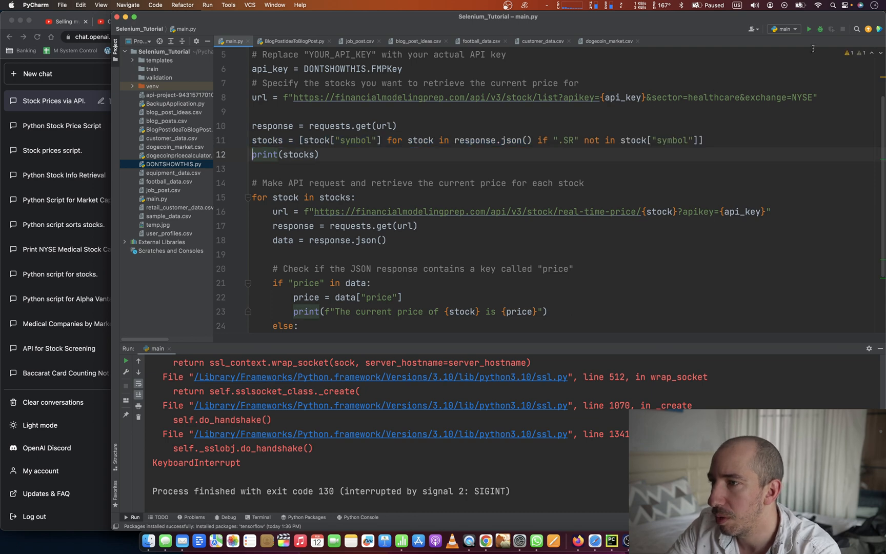
pyautogui.click(810, 29)
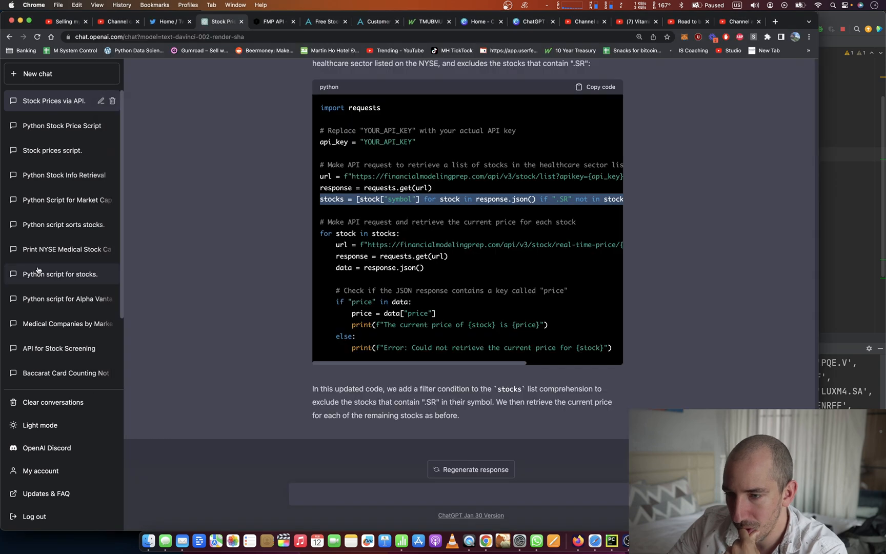
# - Send a follow-up asking ChatGPT to also prune .QA and .KW tickers
pyautogui.write('also prune out')
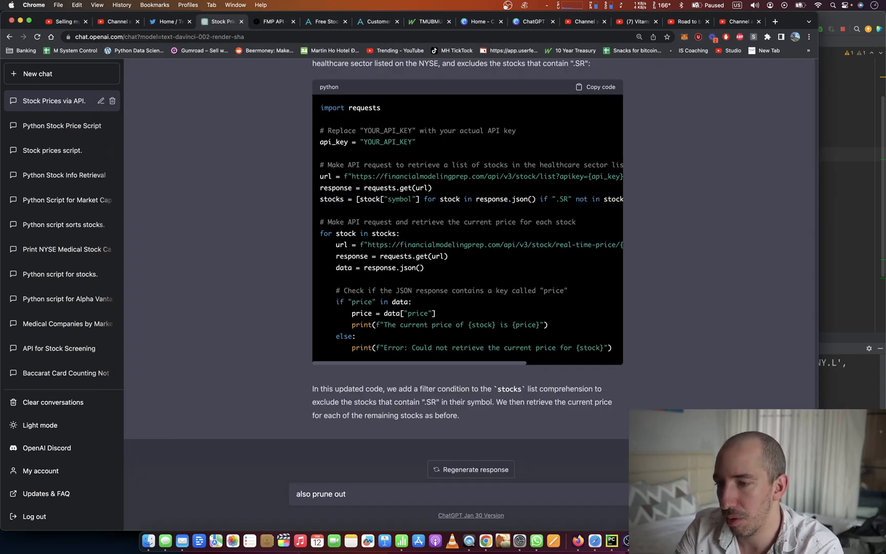
pyautogui.write('.QA')
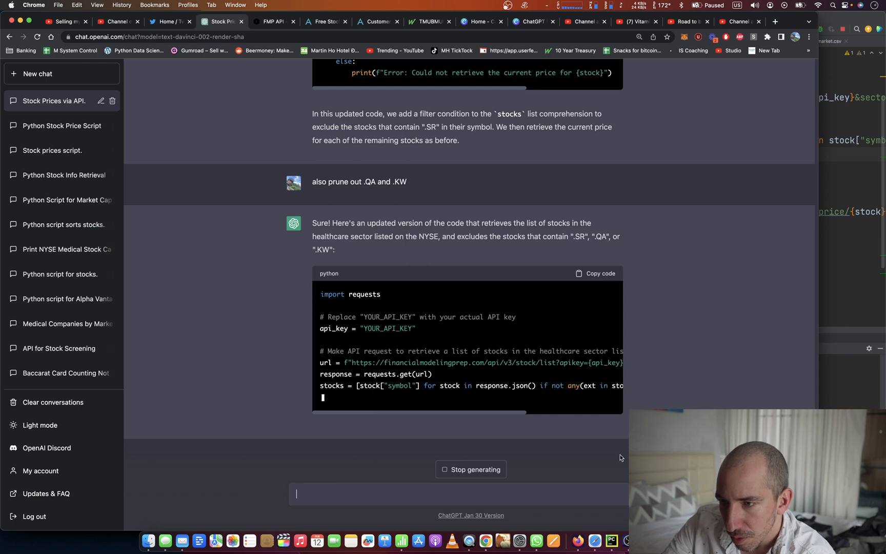
pyautogui.moveTo(347, 399)
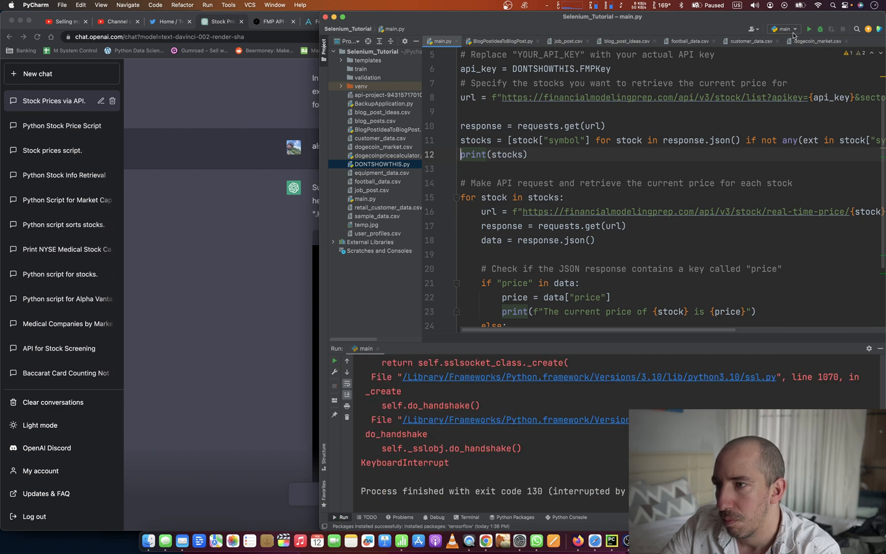
# - Run the script with the any()-based .SR/.QA/.KW filter and scroll through the pruned ticker list
pyautogui.click(808, 29)
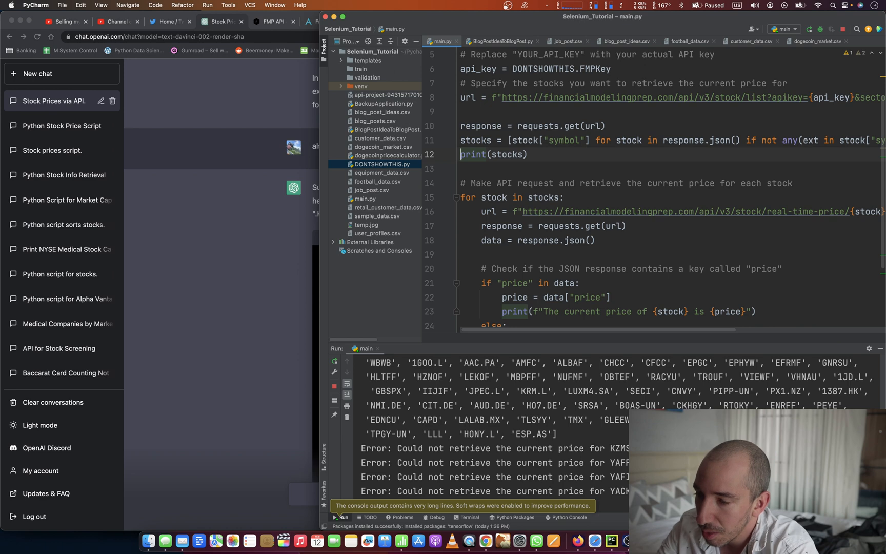
pyautogui.scroll(-3)
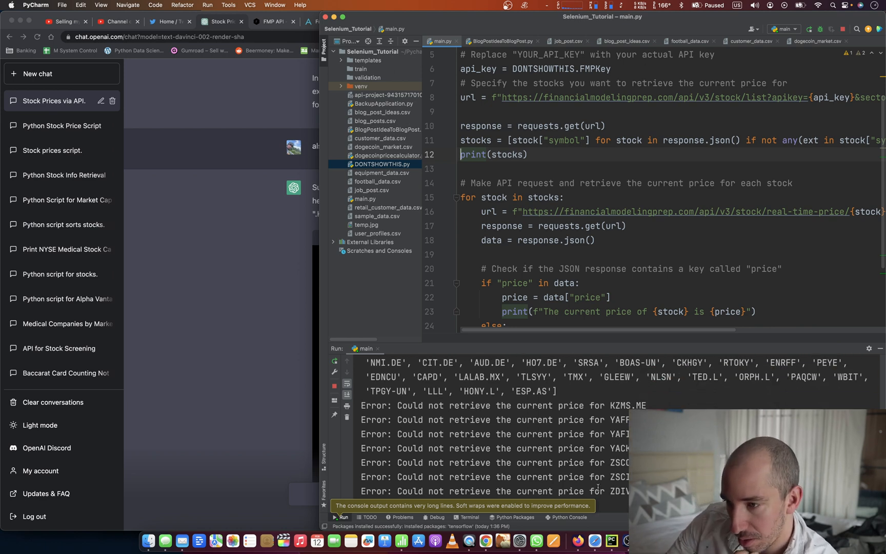
pyautogui.scroll(-3)
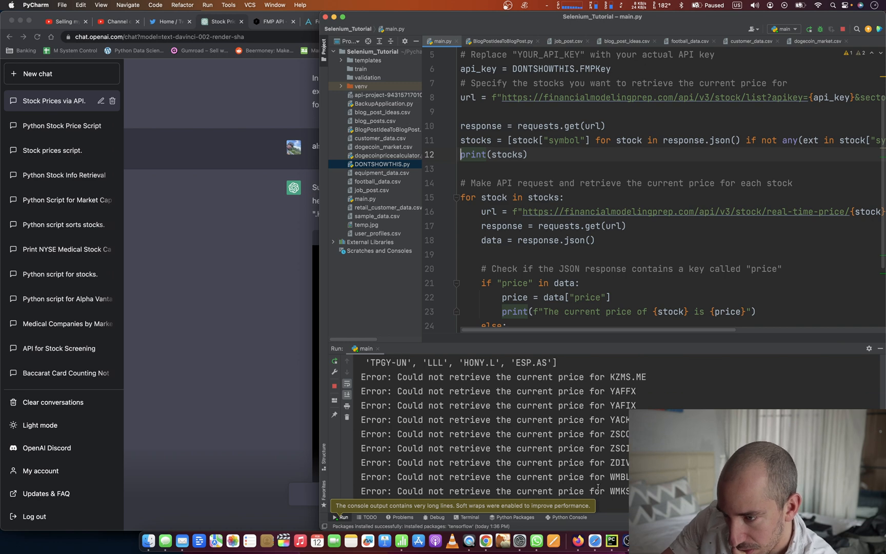